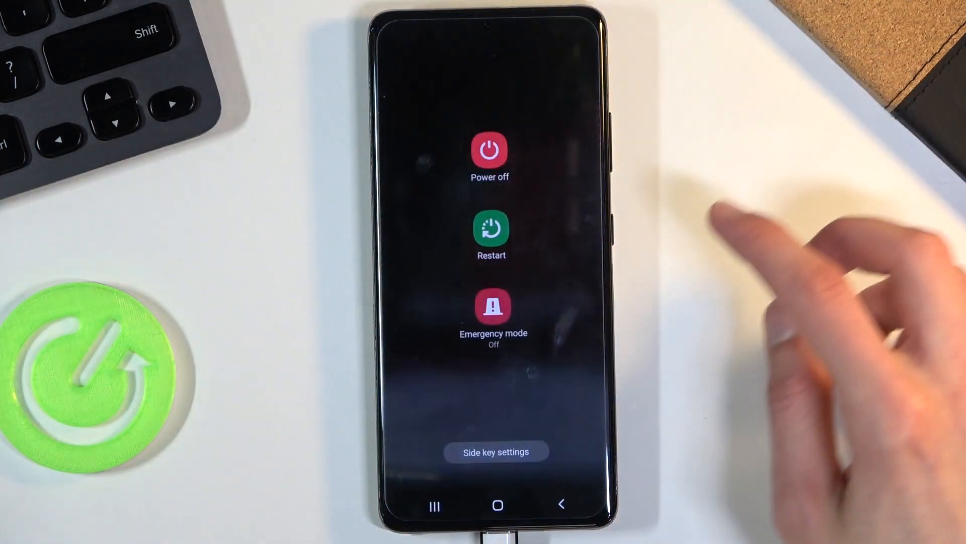
Choose Power off in the power menu so the screen goes dark
click(491, 234)
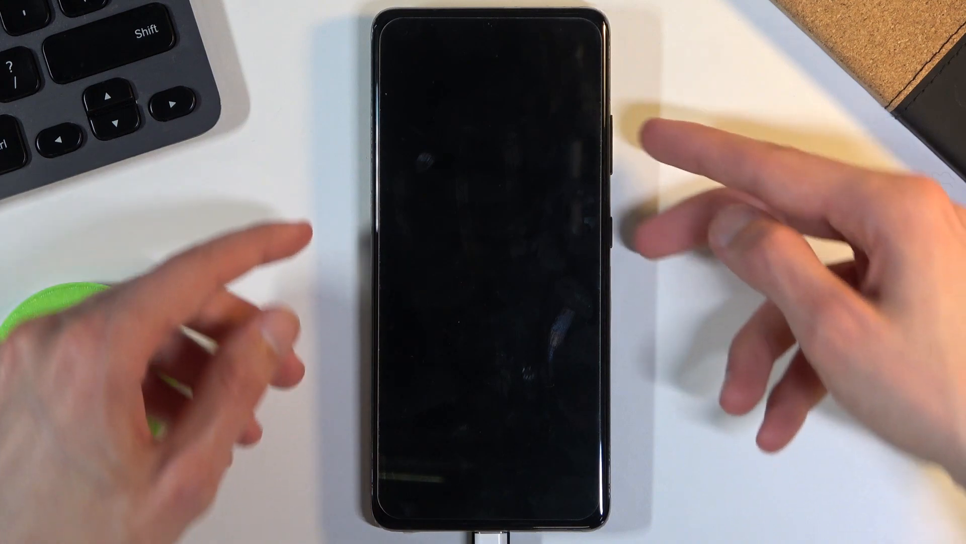
click(615, 166)
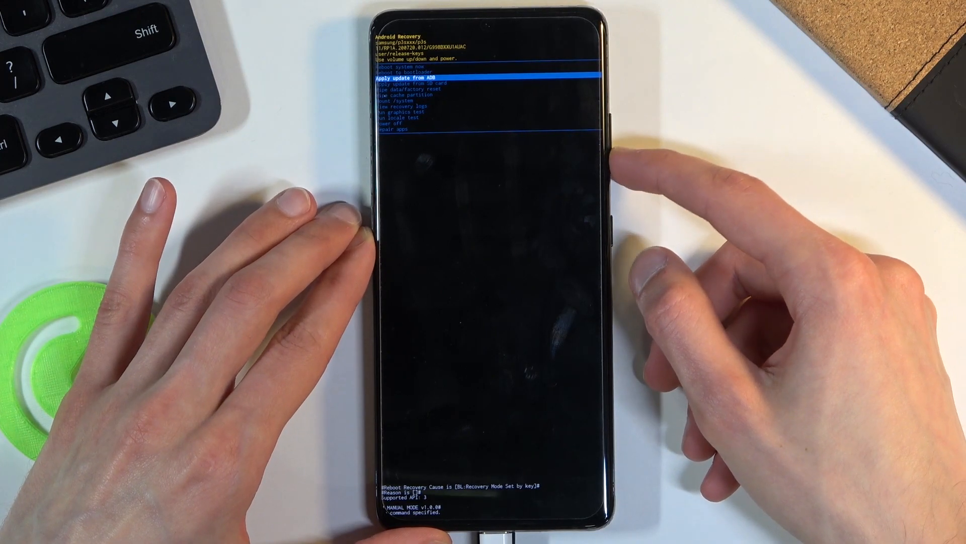
Highlight Wipe cache partition with Volume Down and confirm the wipe
key(VolumeDown)
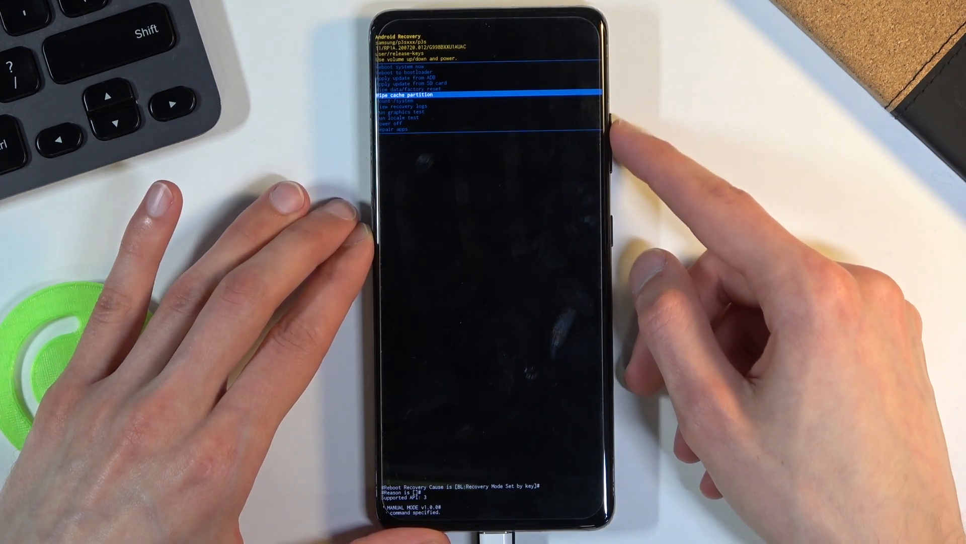
click(612, 121)
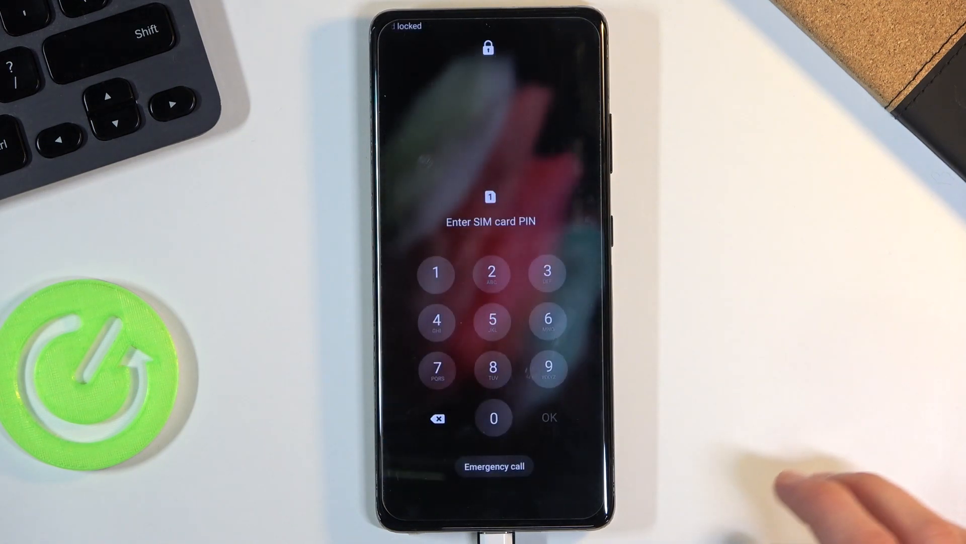
Enter the SIM card PIN and submit it with OK
click(437, 320)
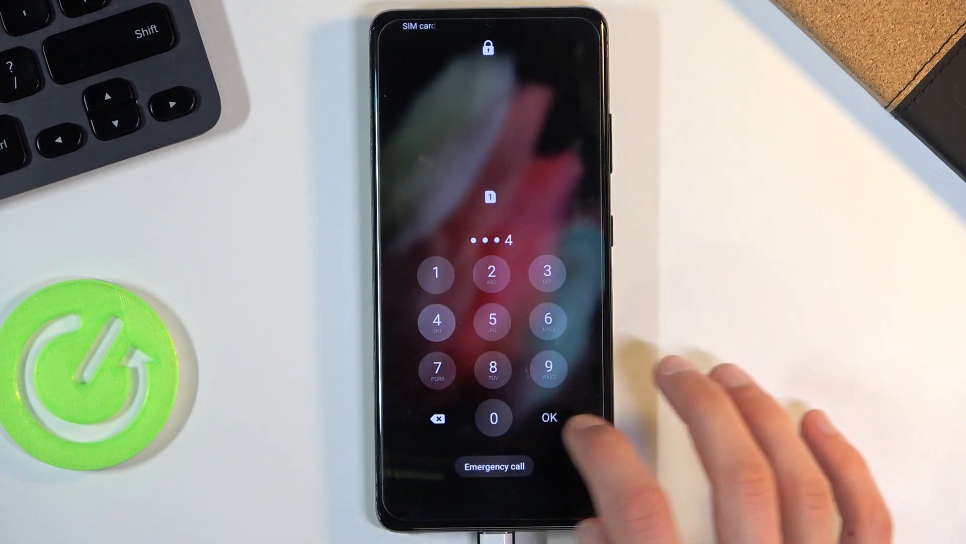
click(547, 418)
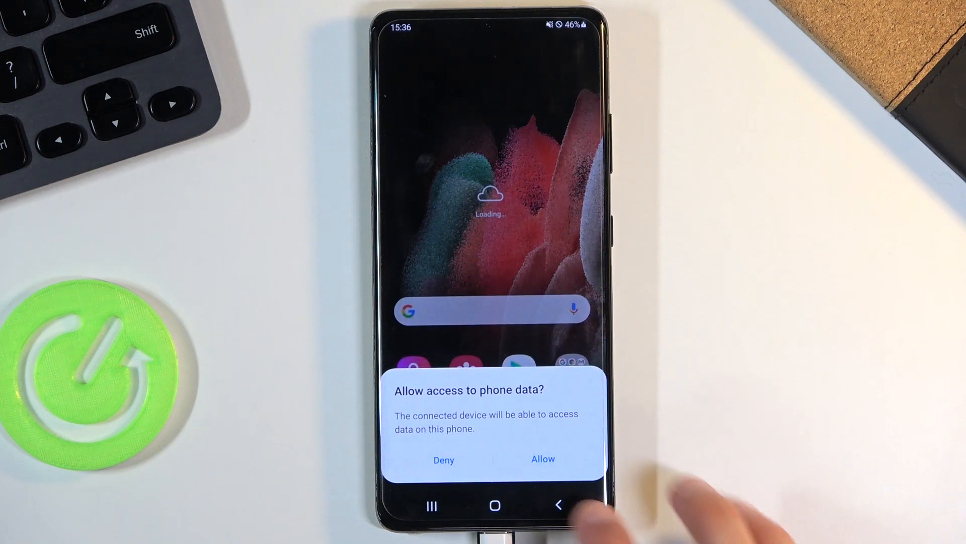